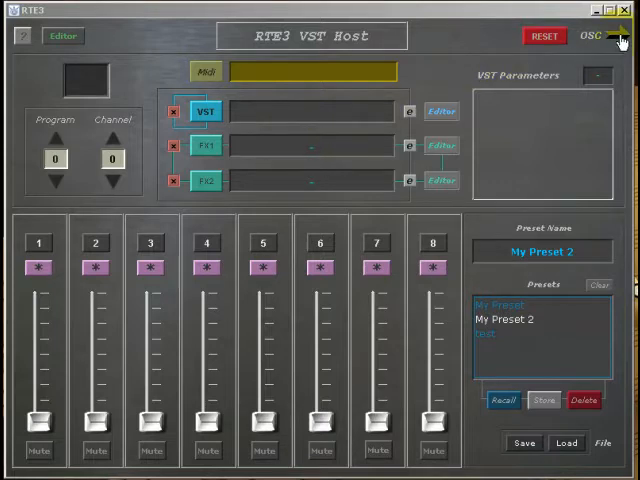
Choose ProFire Lightbridge MIDI as the input device and select channel strip 1.
left_click(596, 36)
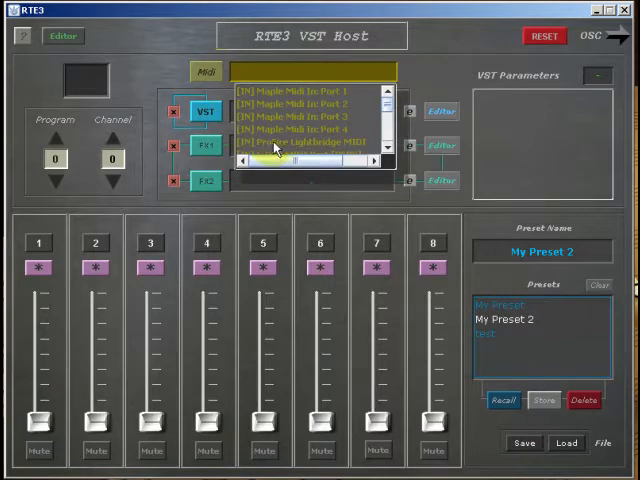
left_click(304, 140)
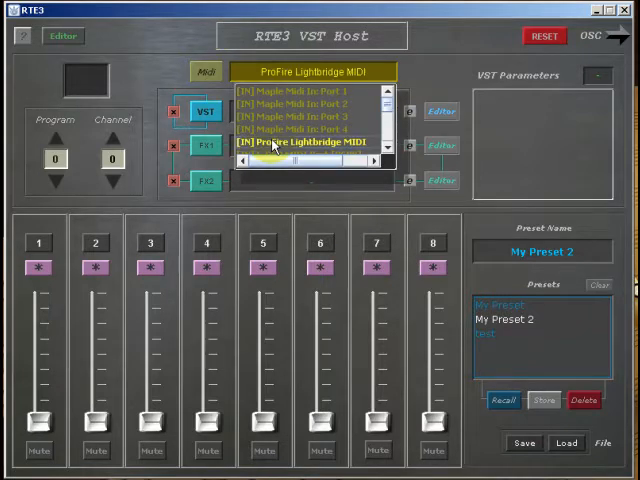
left_click(300, 142)
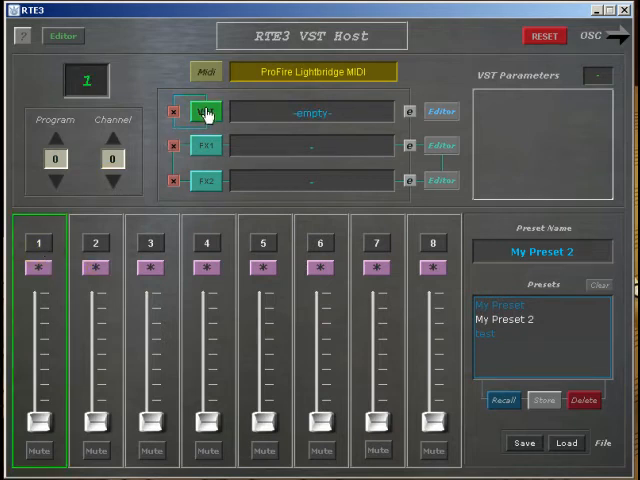
Load Minimonsta_vstwin.dll as the instrument with GDelay in FX1 and Classic Reverb.dll in FX2.
left_click(204, 110)
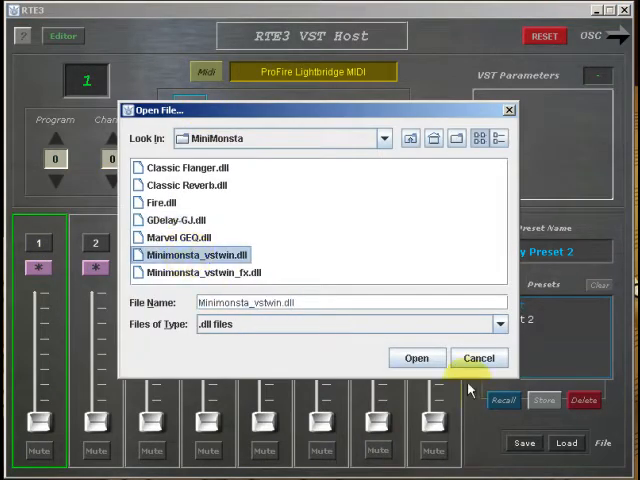
left_click(416, 358)
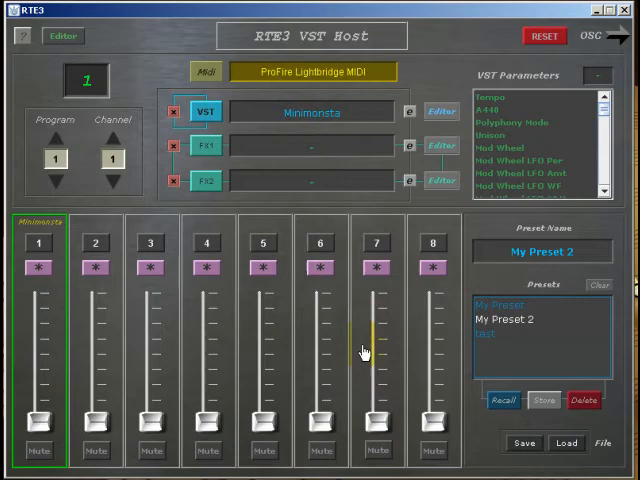
left_click(440, 110)
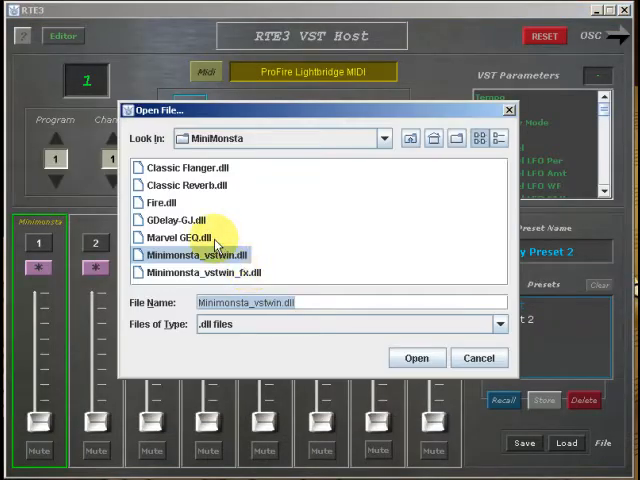
left_click(416, 358)
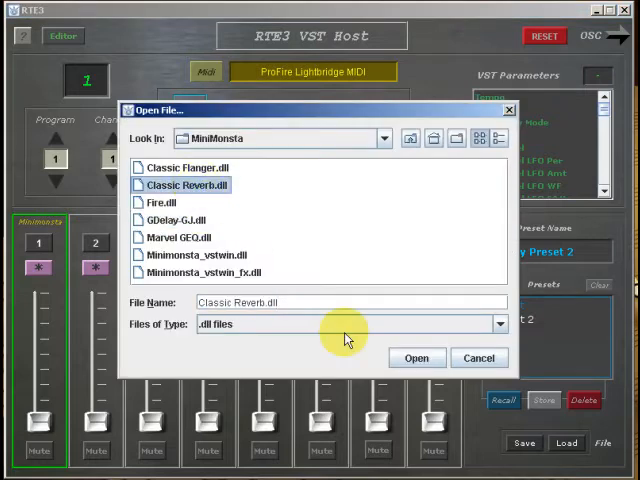
left_click(416, 358)
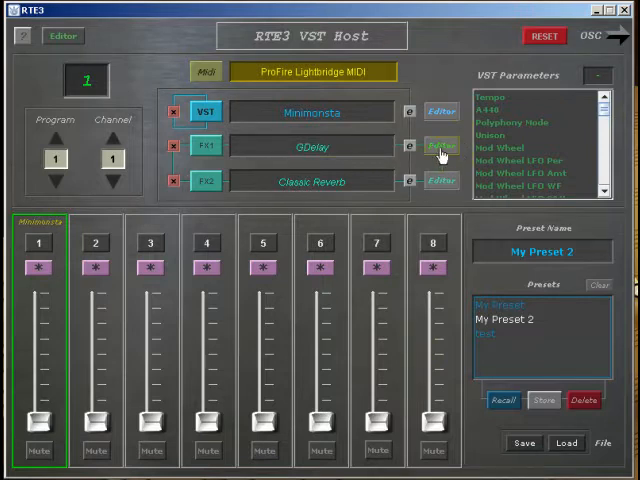
Drag channel 1's fader partway up while browsing Minimonsta's parameter list.
left_click(438, 146)
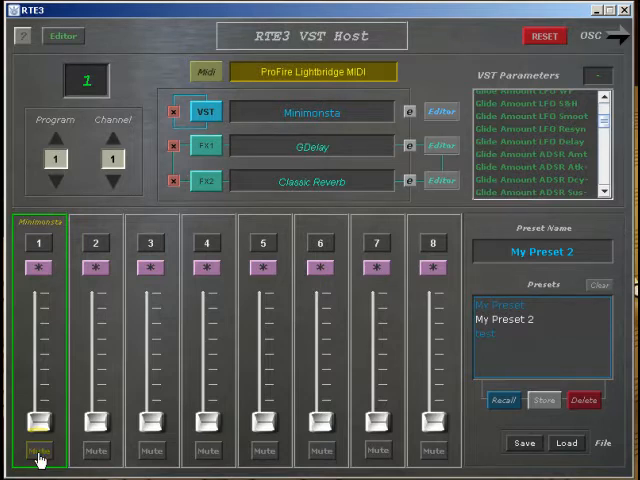
left_click_drag(36, 420, 36, 364)
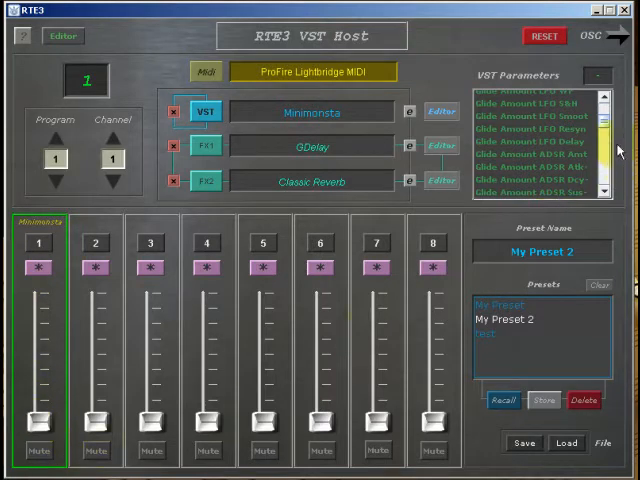
scroll("down", 3)
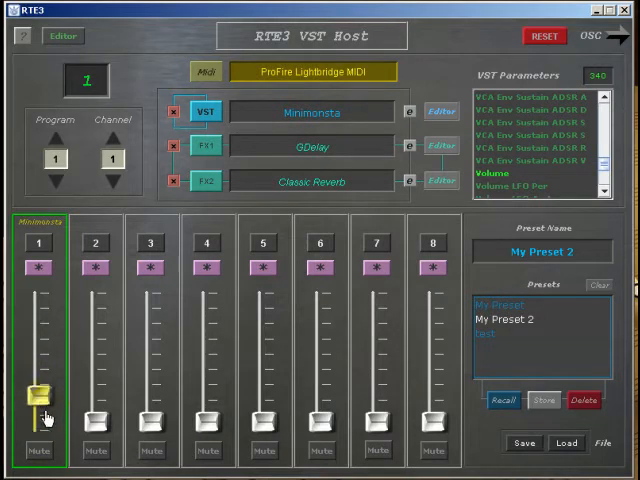
left_click_drag(40, 388, 40, 398)
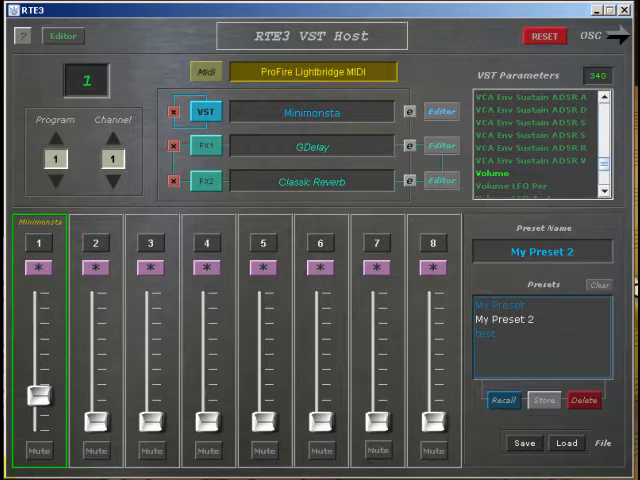
left_click_drag(40, 398, 44, 388)
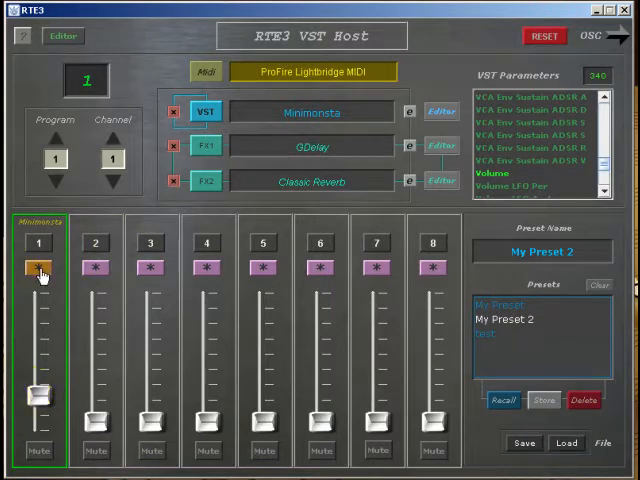
scroll("down", 3)
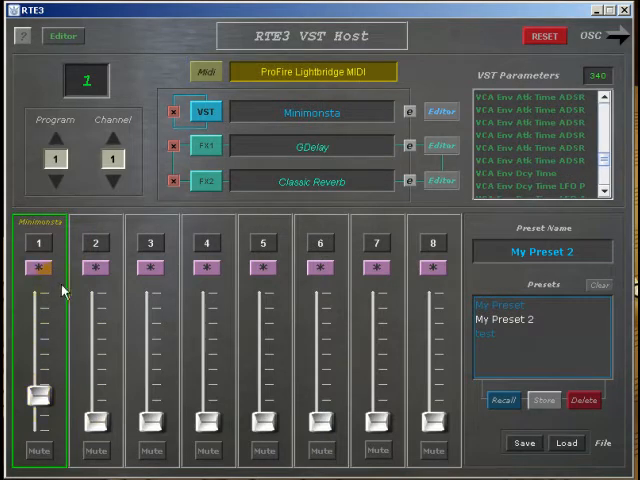
mouse_move(108, 148)
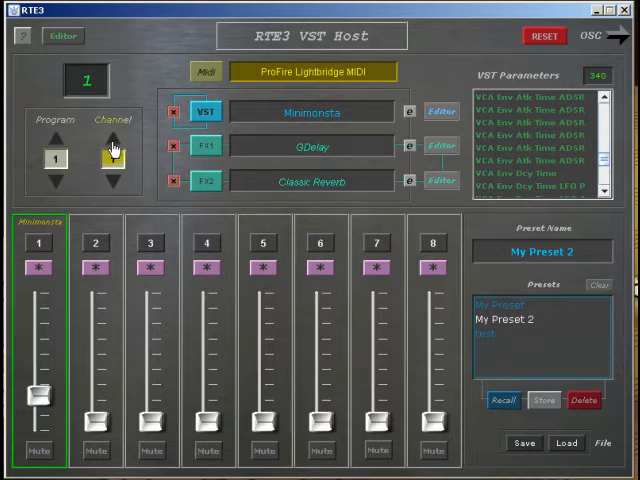
mouse_move(52, 158)
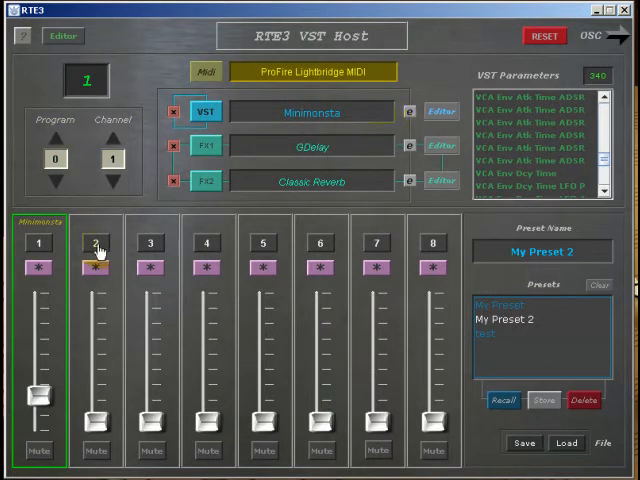
Store channel 2's setup as a new preset, then recall My Preset from the list.
left_click(96, 244)
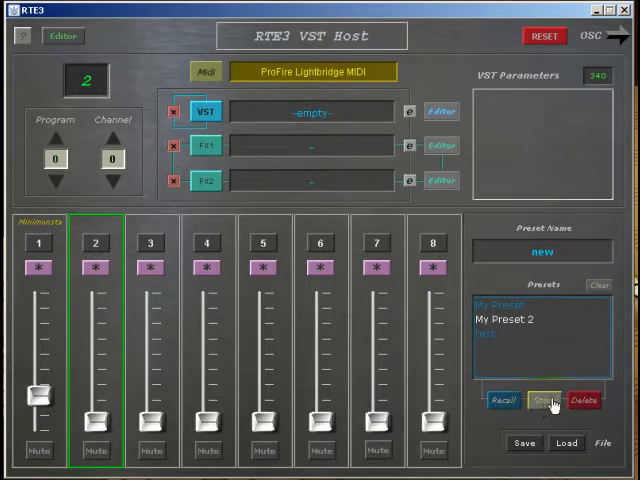
left_click(544, 400)
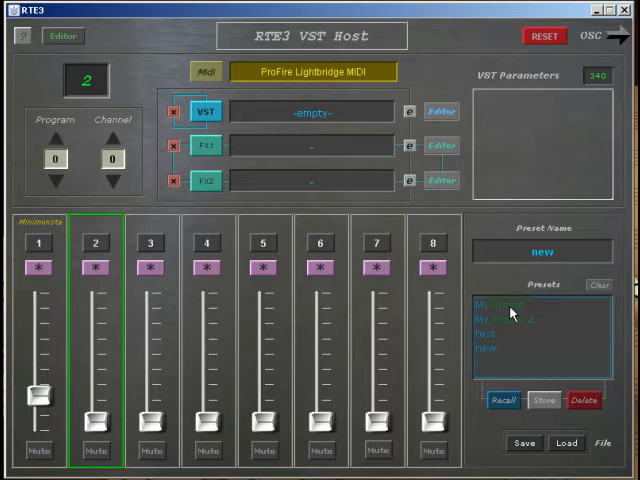
left_click(504, 304)
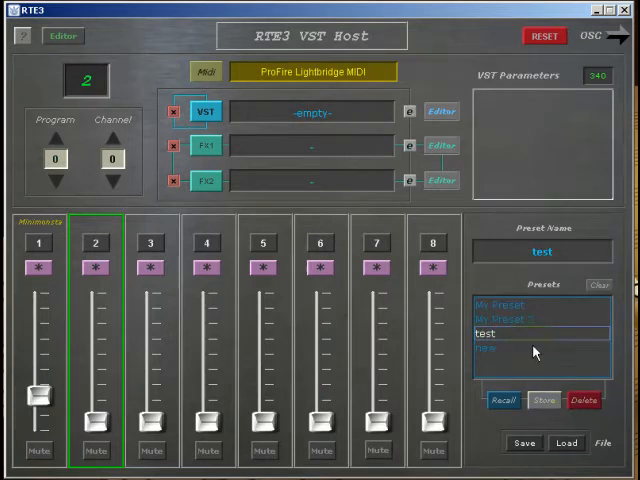
left_click(488, 348)
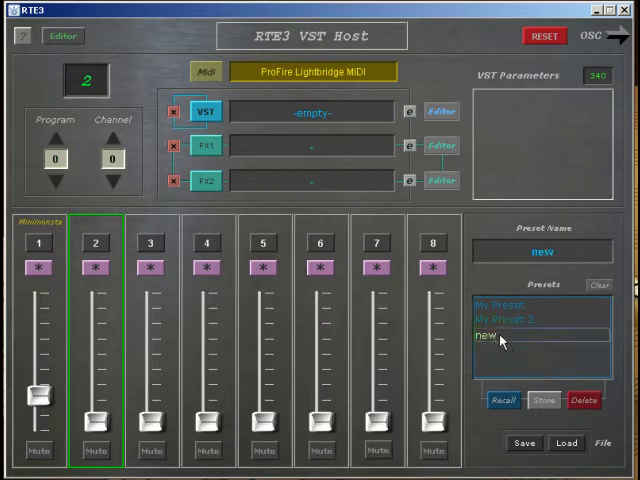
left_click(502, 304)
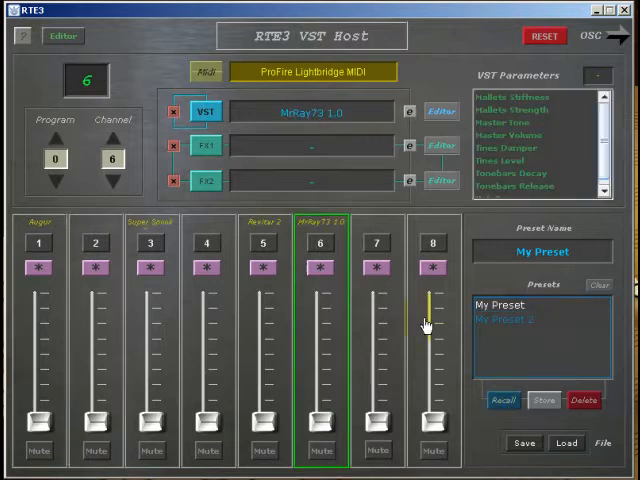
Raise channel 1's fader and store the current setup as a preset.
left_click(262, 268)
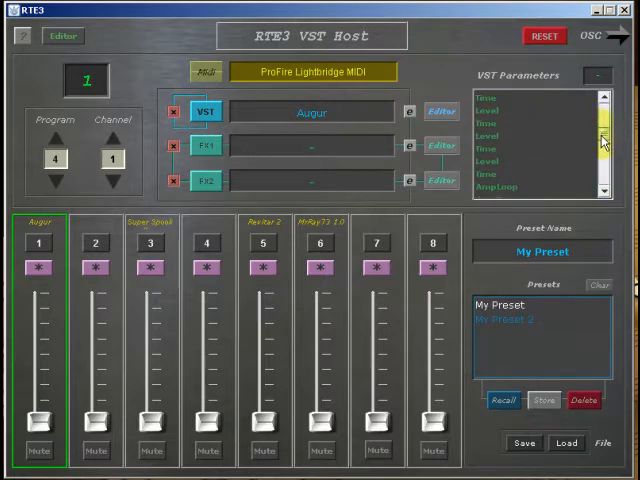
scroll("up", 3)
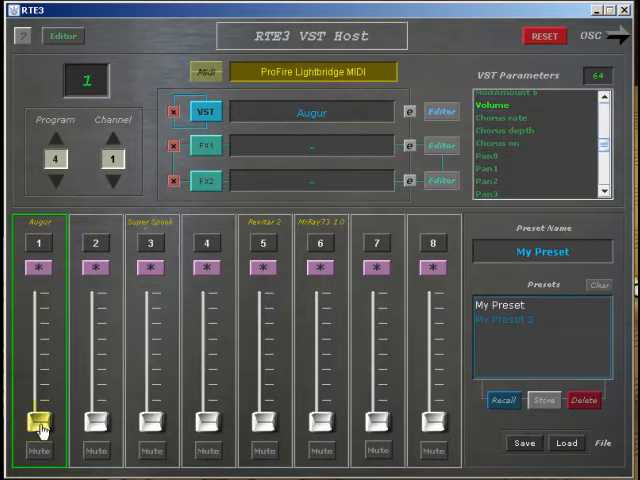
left_click_drag(40, 420, 40, 380)
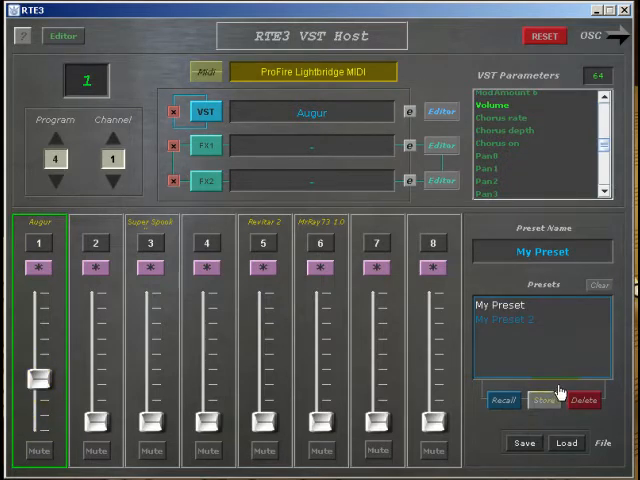
left_click(504, 304)
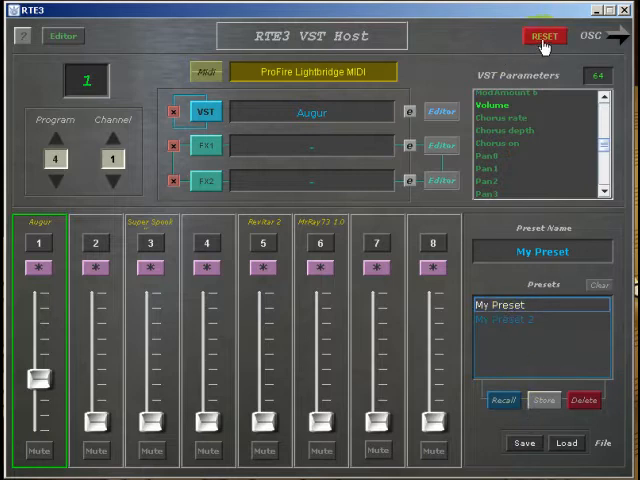
Reset the host to empty, then recall the preset restoring MrRay73 1.0 on channel 6.
left_click(544, 36)
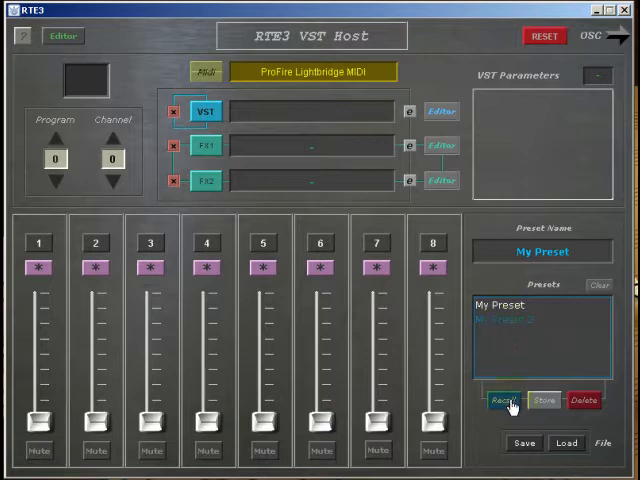
left_click(502, 400)
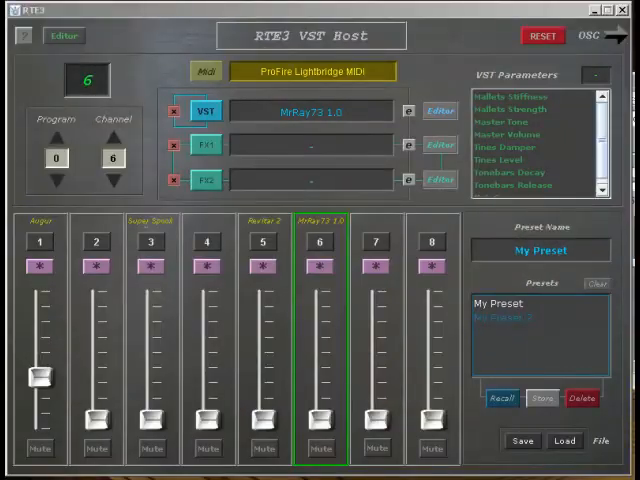
Go to OSC to VST Control and fetch MrRay73 1.0's parameters with Get Params.
left_click(596, 36)
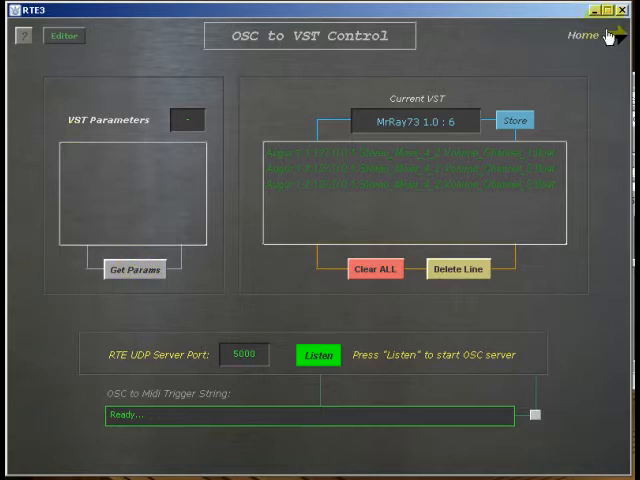
mouse_move(488, 98)
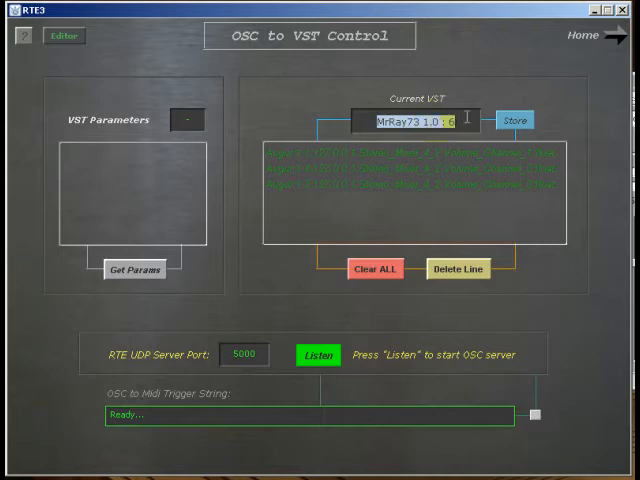
left_click(136, 270)
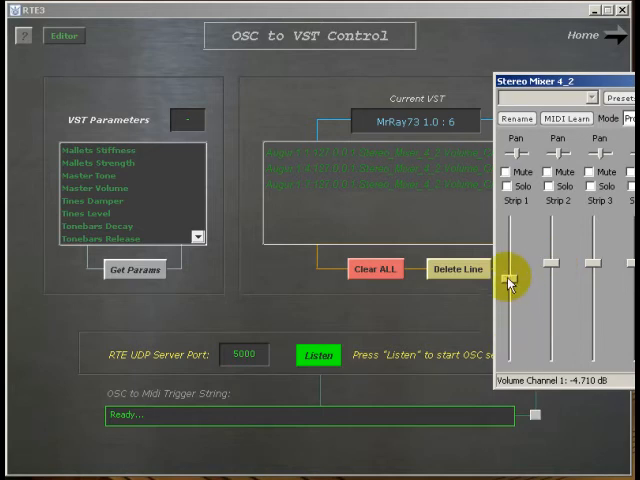
Move the Stereo Mixer channel 1 fader to send Volume_Channel_1, and map it to Master Volume.
left_click_drag(512, 276, 512, 270)
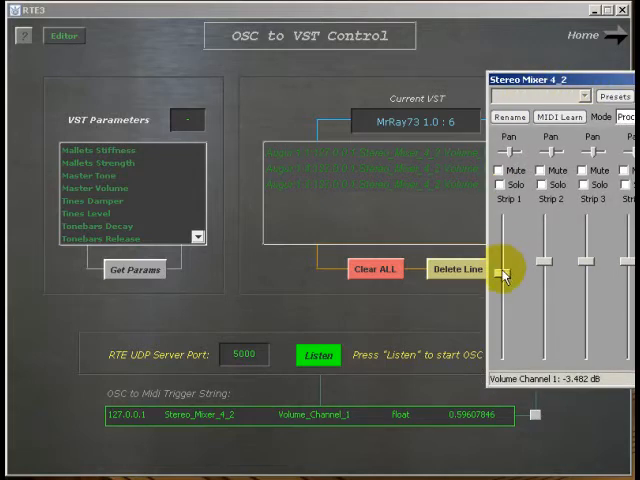
left_click_drag(508, 276, 508, 290)
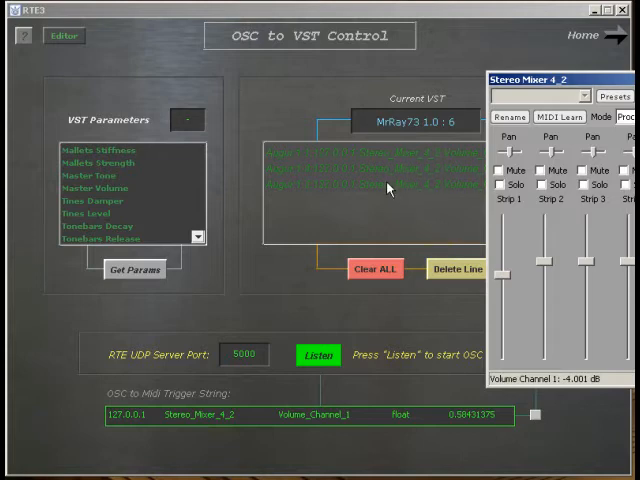
left_click(96, 188)
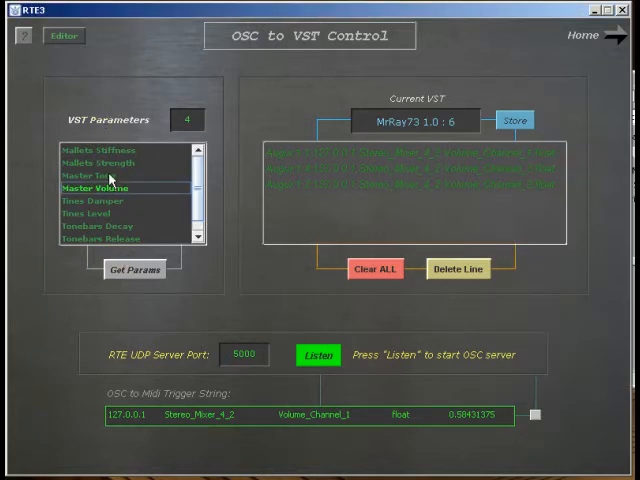
mouse_move(156, 232)
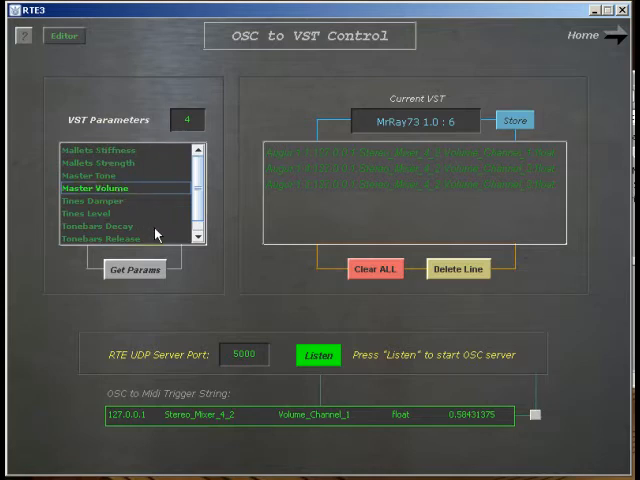
mouse_move(190, 412)
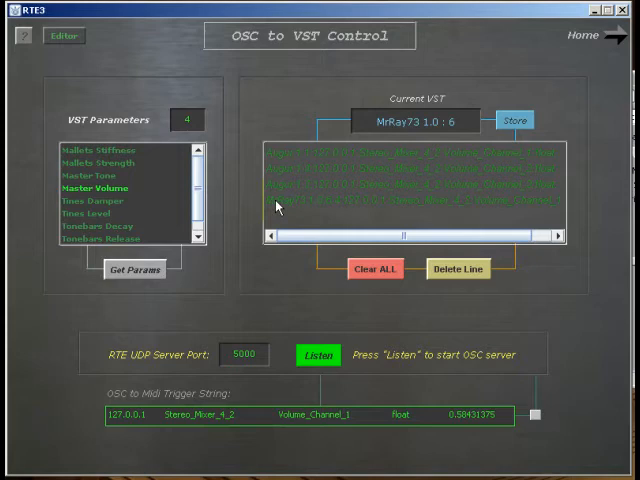
left_click(410, 188)
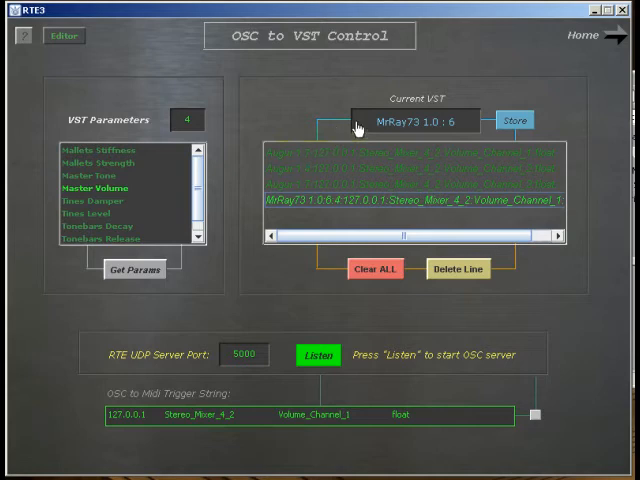
mouse_move(398, 316)
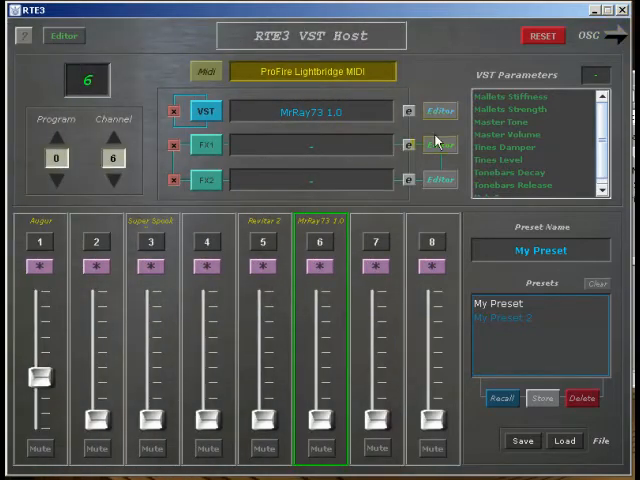
Show MrRay73's editor and move the mixer's channel 1 fader to drive its Master Volume.
left_click(436, 110)
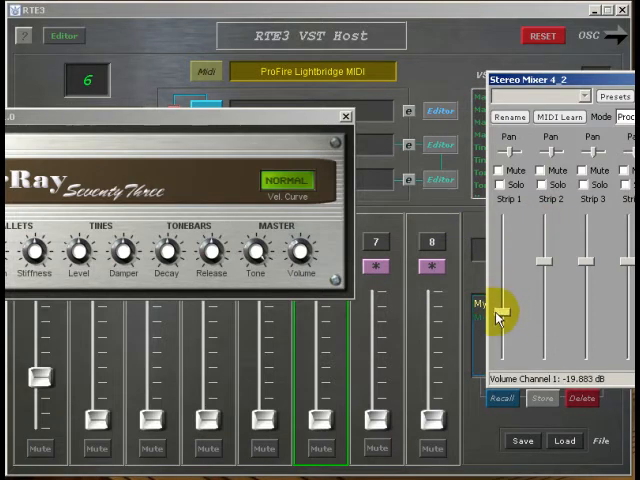
left_click_drag(508, 310, 508, 312)
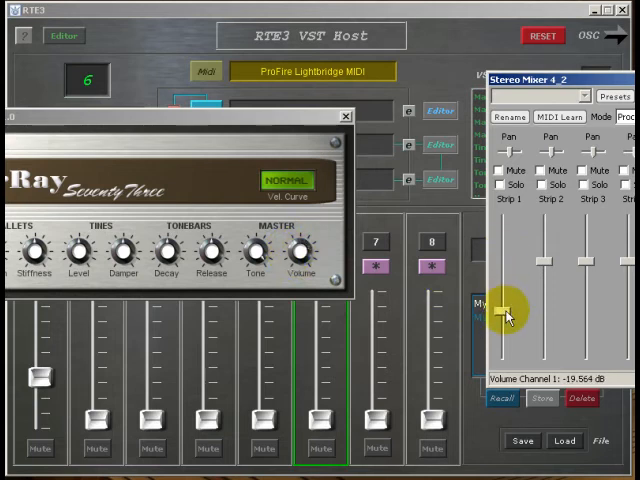
left_click_drag(504, 316, 504, 280)
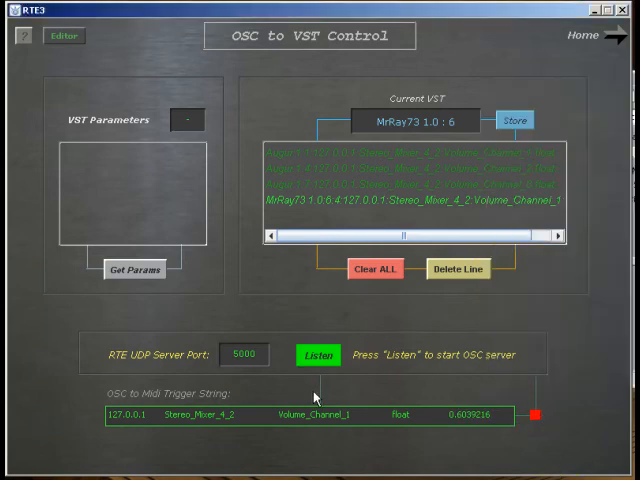
Restart the OSC listener so the trigger string returns to Ready.
left_click(318, 356)
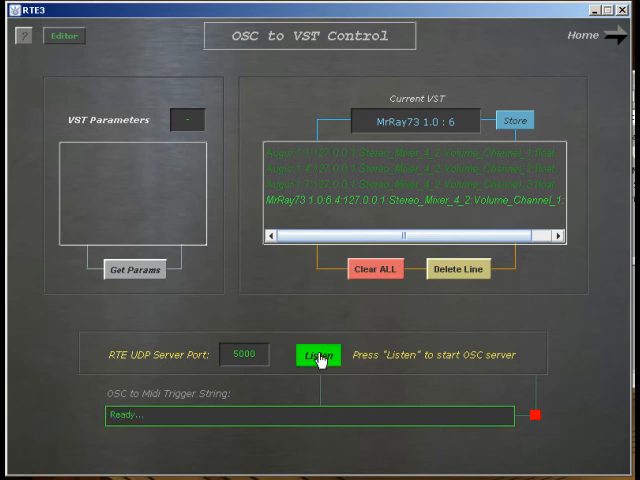
mouse_move(318, 356)
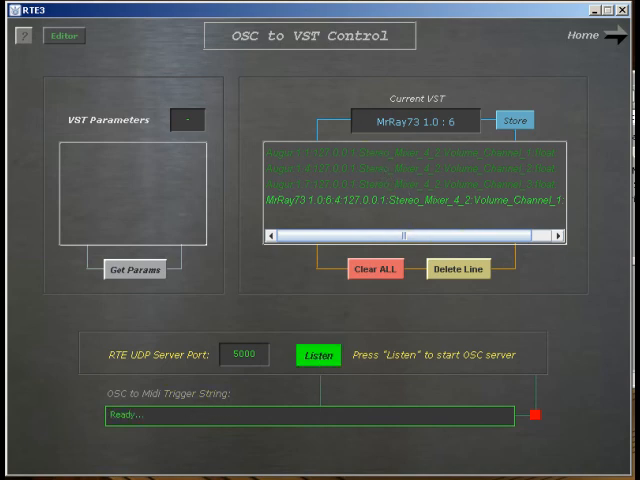